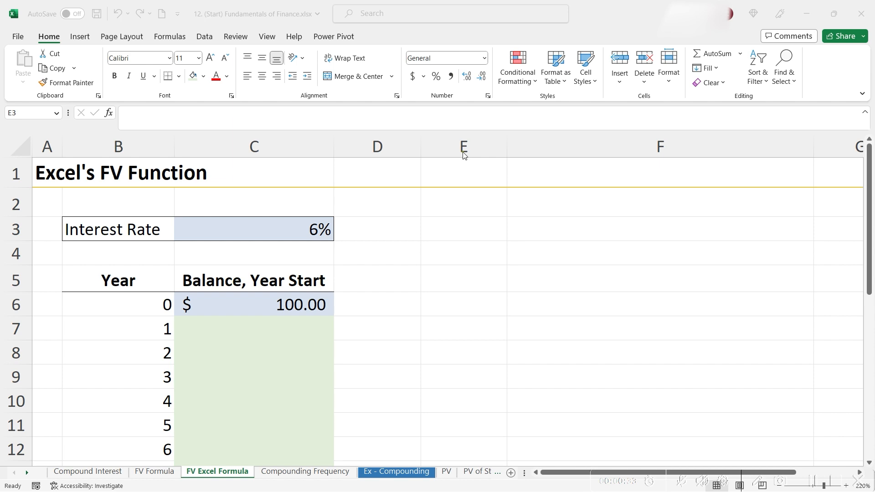
Step: Select the year 1 balance cell C7 and enter =fv( to open the FV argument list
click(254, 329)
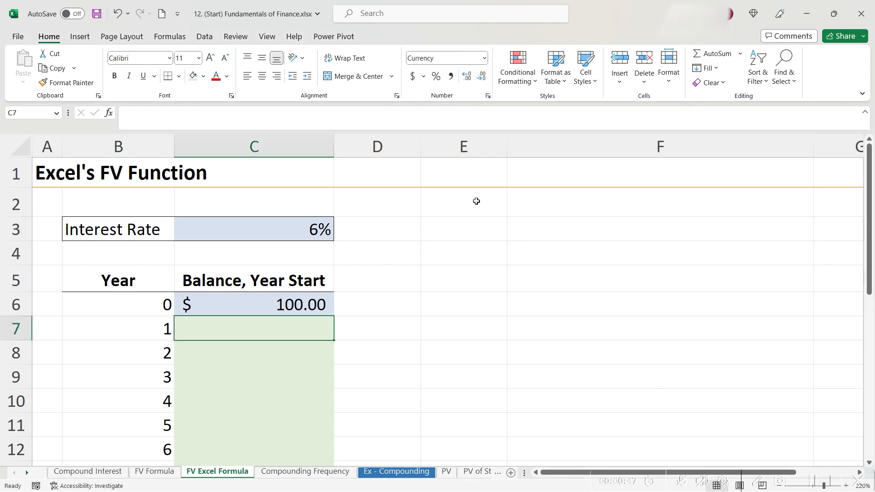
mouse_move(466, 209)
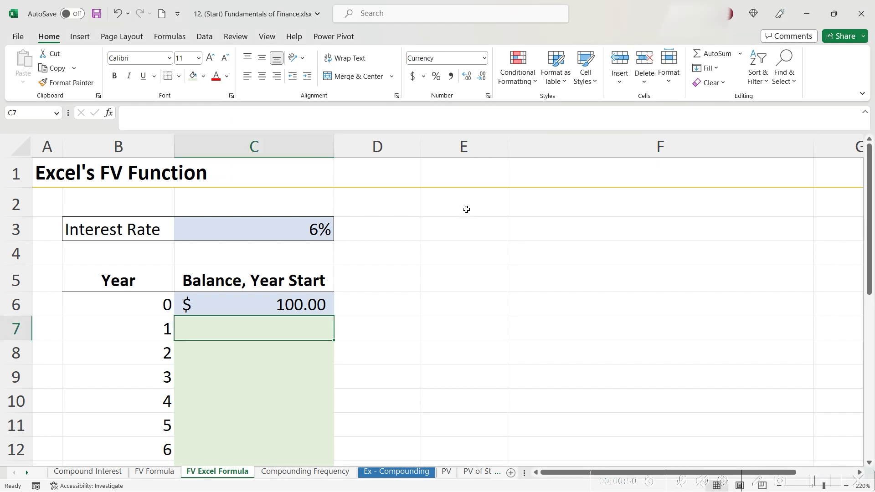
mouse_move(248, 309)
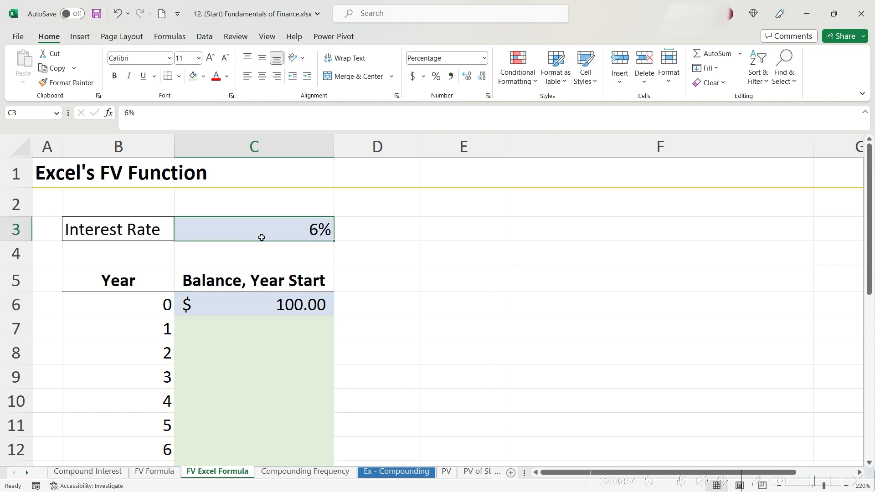
click(117, 329)
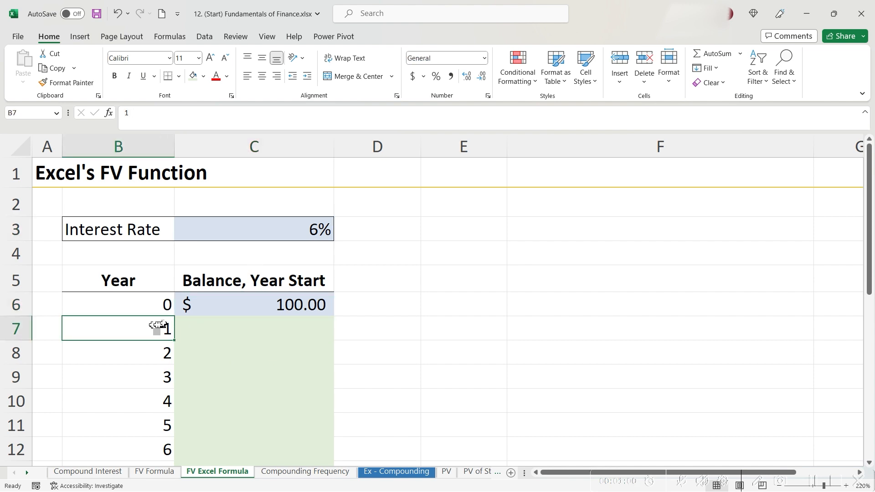
mouse_move(227, 321)
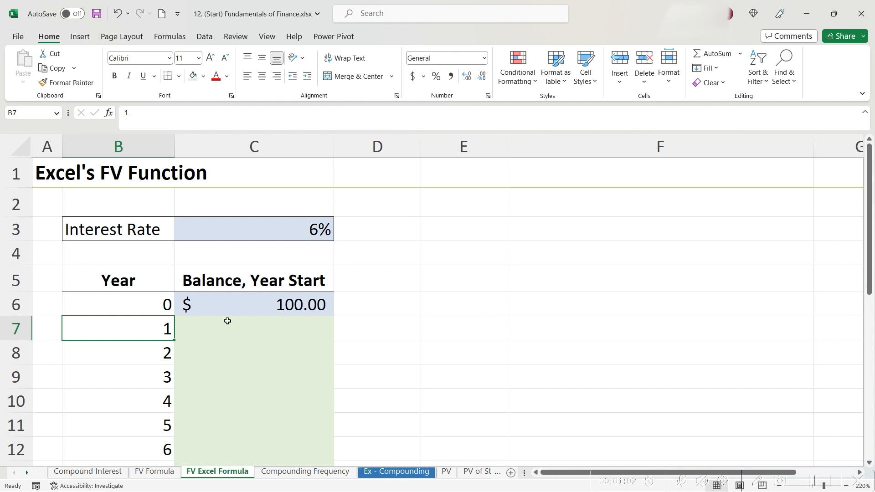
click(253, 328)
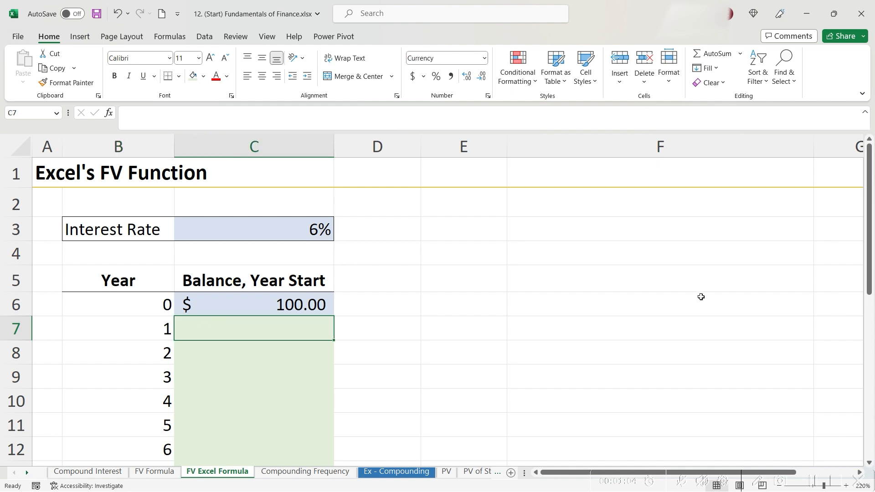
text(=fv)
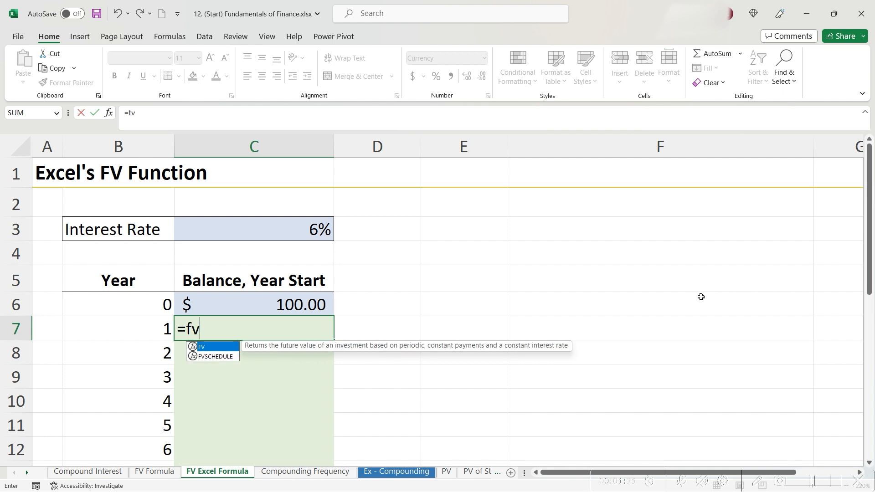
text(()
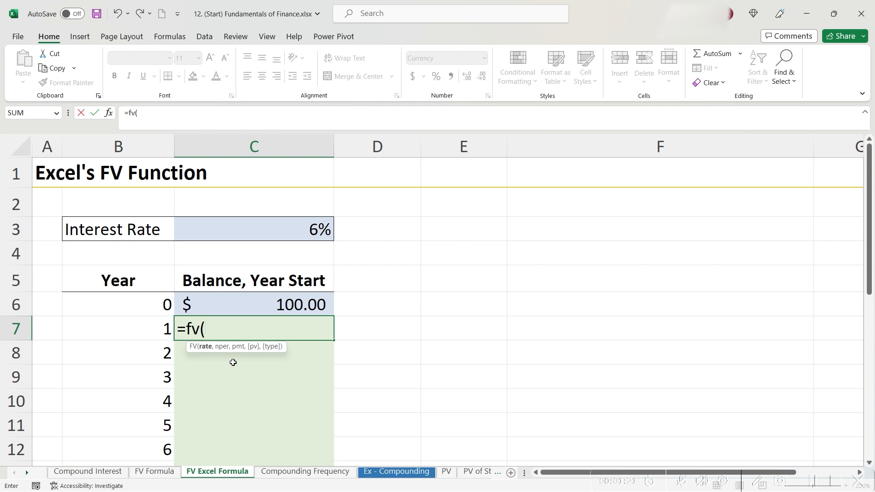
mouse_move(240, 353)
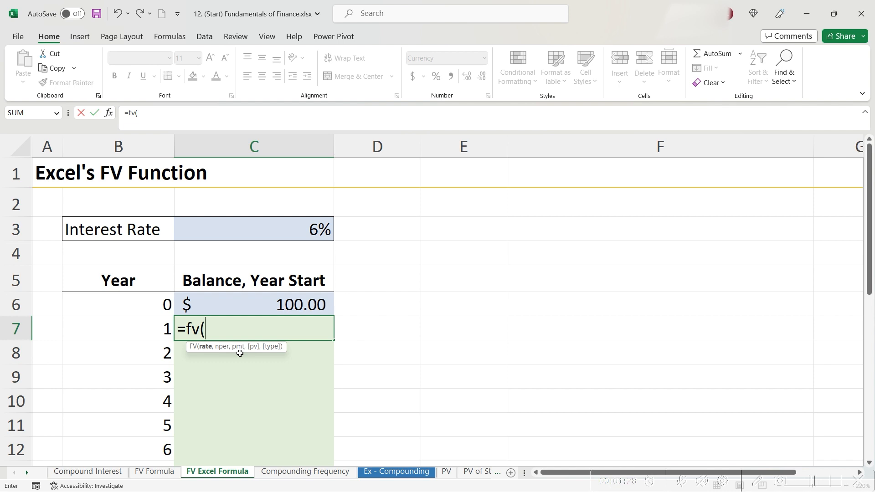
mouse_move(253, 350)
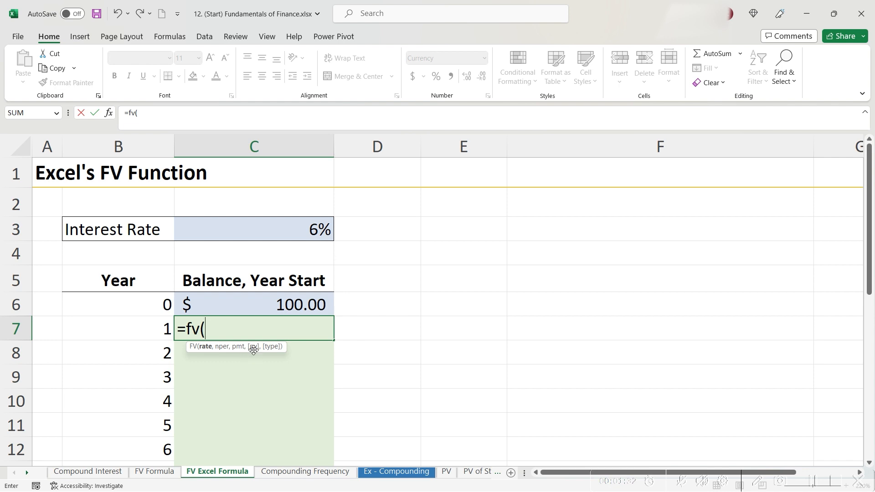
mouse_move(273, 354)
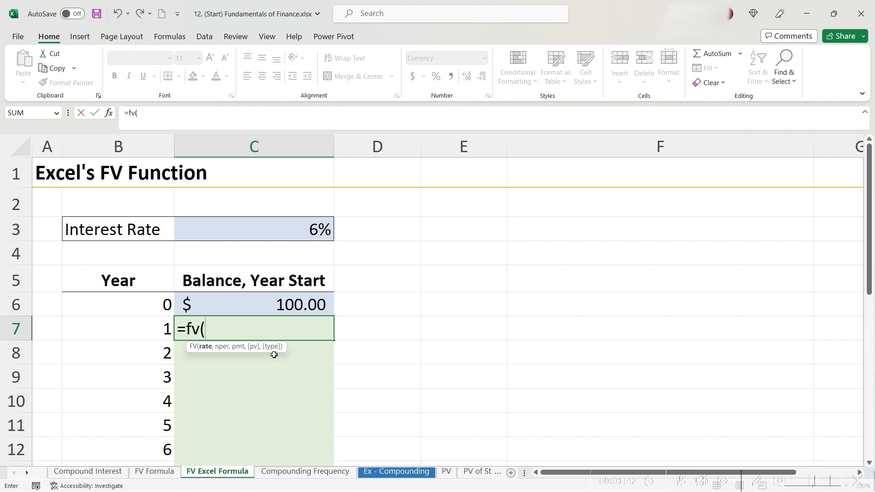
Step: Give FV rate C3, periods B7, a blank payment, and absolute present value $C$6
click(253, 229)
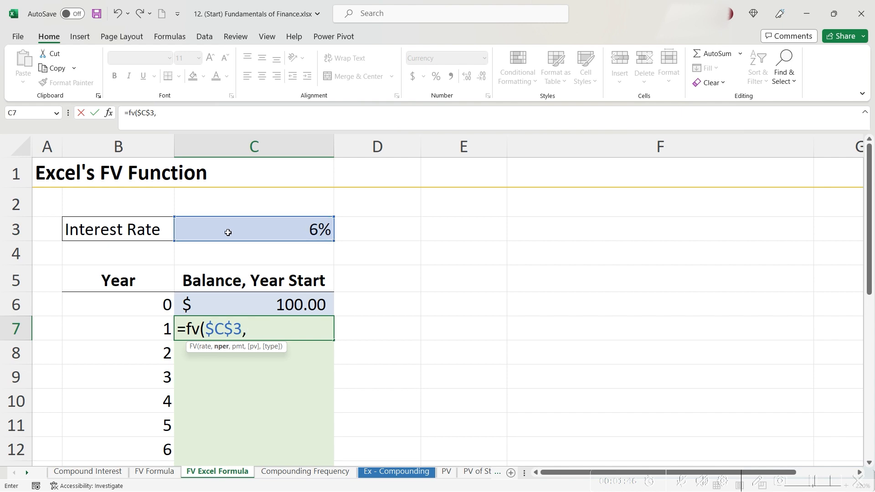
click(118, 329)
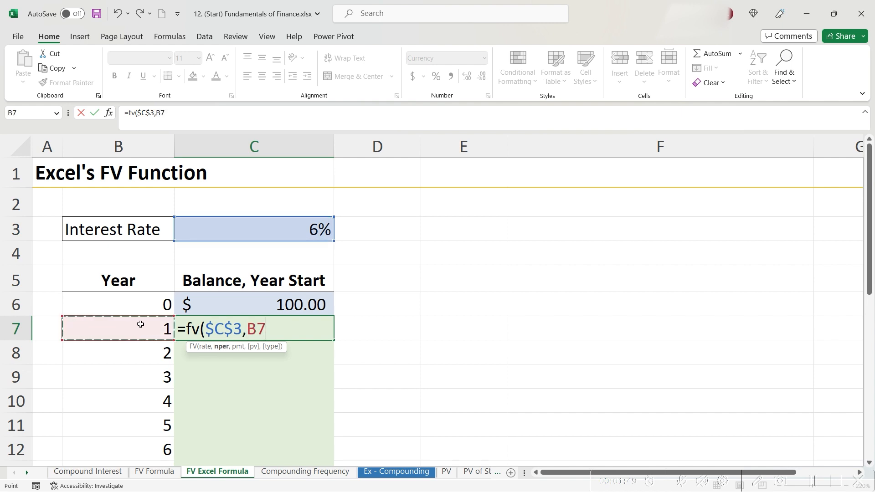
text(,)
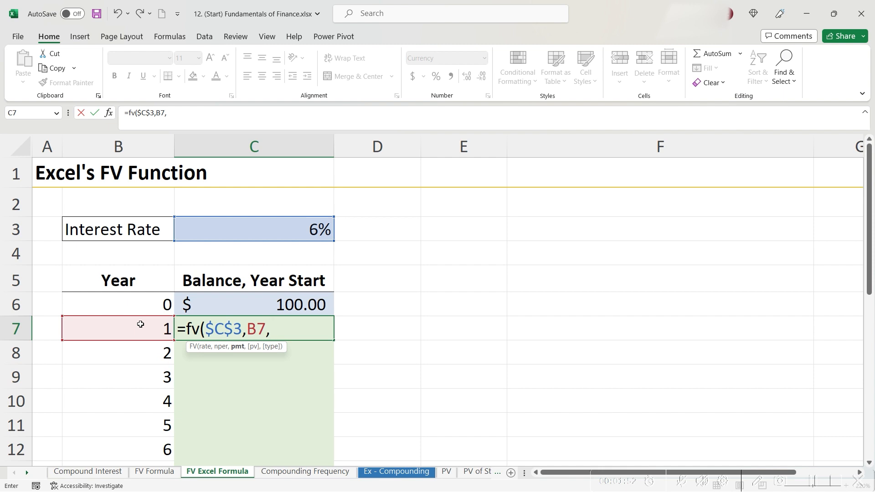
text(,)
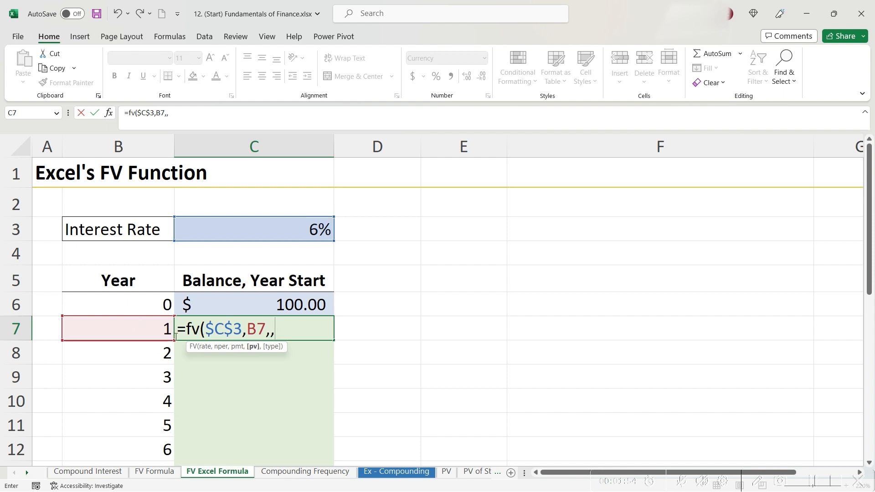
click(254, 304)
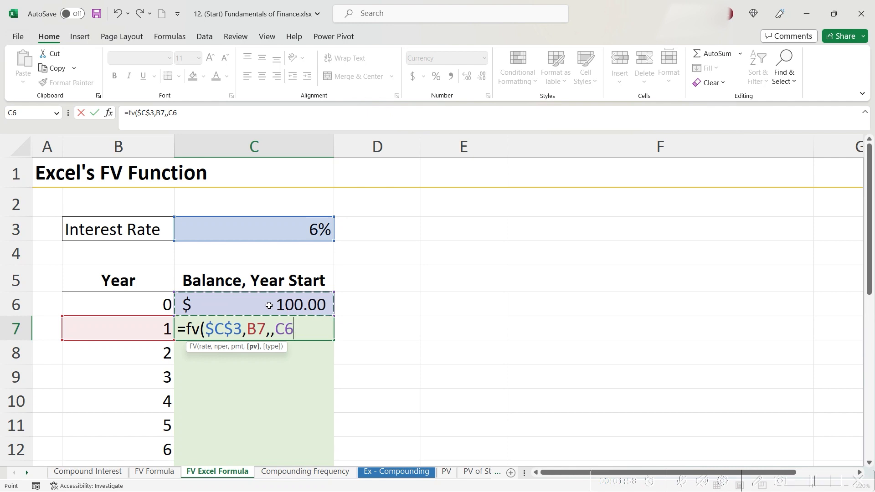
key(enter)
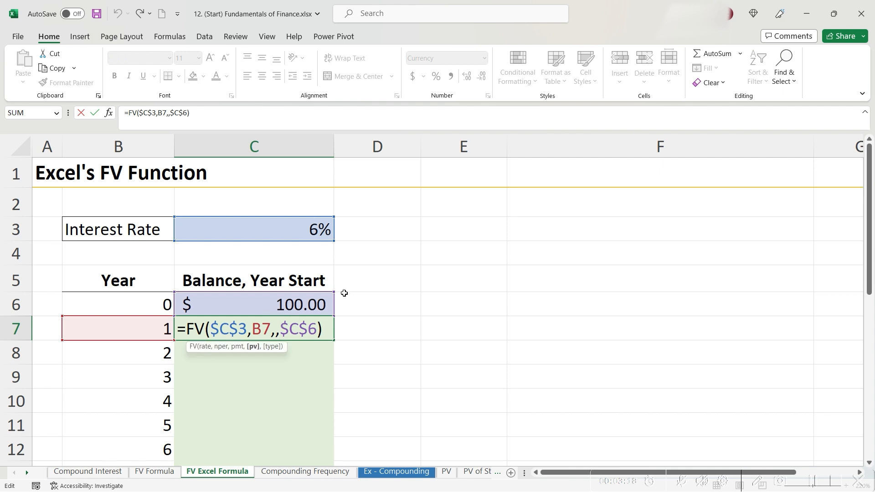
Step: Negate $C$6 and fill the formula to C12, giving balances $112.36 through $141.85
text(-)
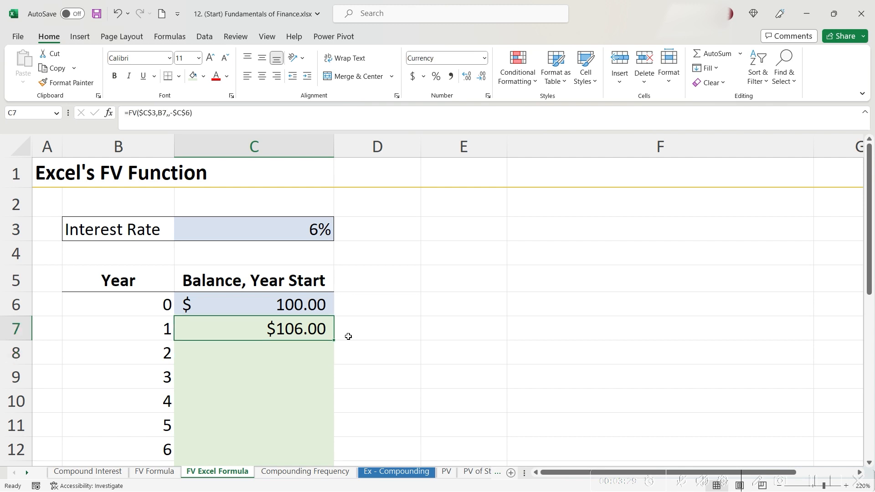
drag(328, 328, 335, 463)
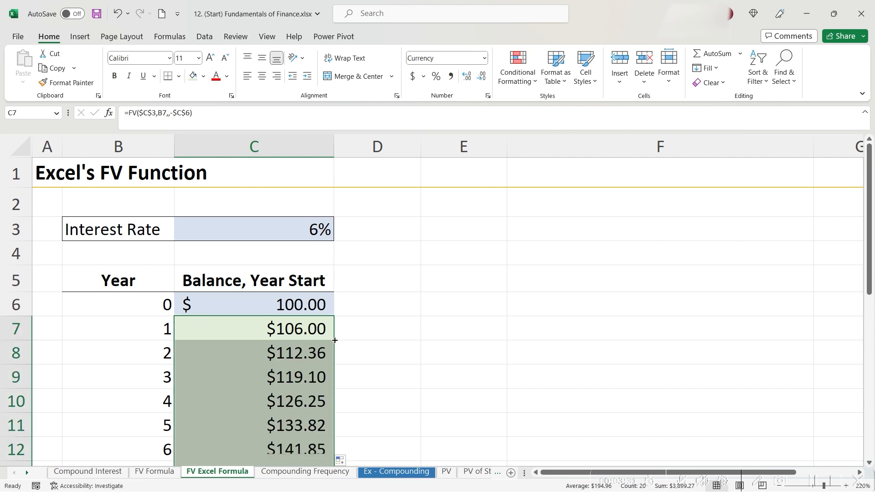